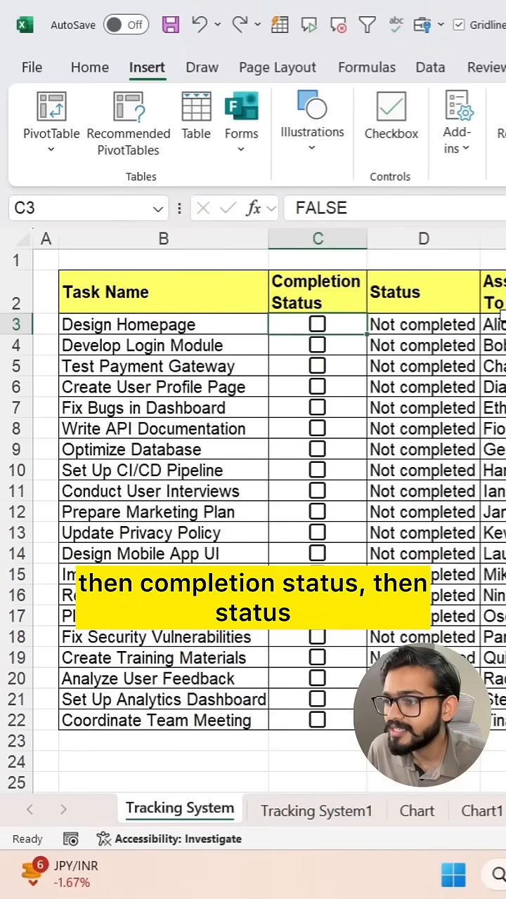
Tick the Test Payment Gateway checkbox on the Tracking System sheet.
{"action": "scroll", "scroll_direction": "right", "scroll_amount": 3}
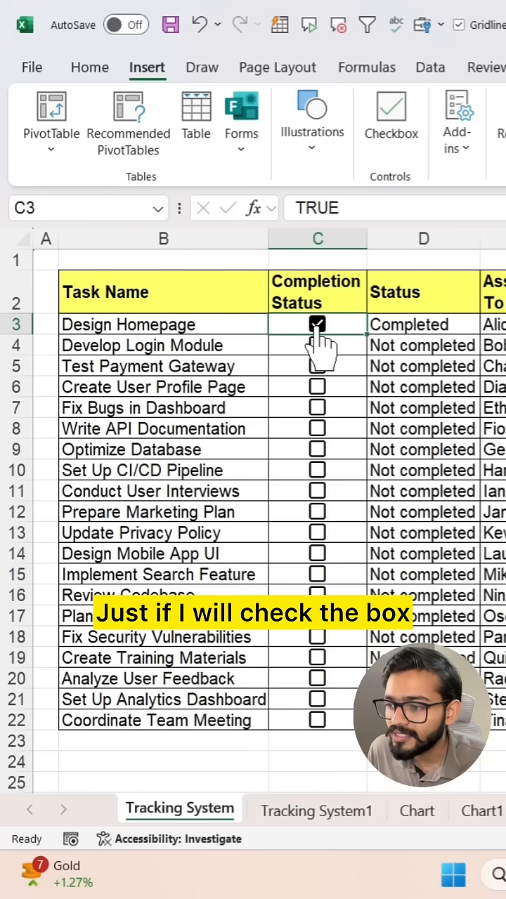
{"action": "left_click", "coordinate": [317, 365]}
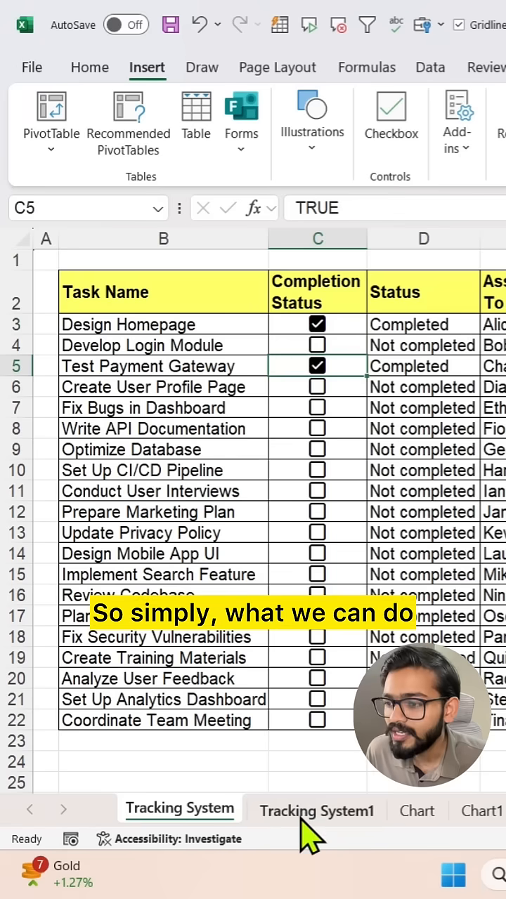
Go to the Tracking System1 sheet with its empty Status column.
{"action": "left_click", "coordinate": [315, 810]}
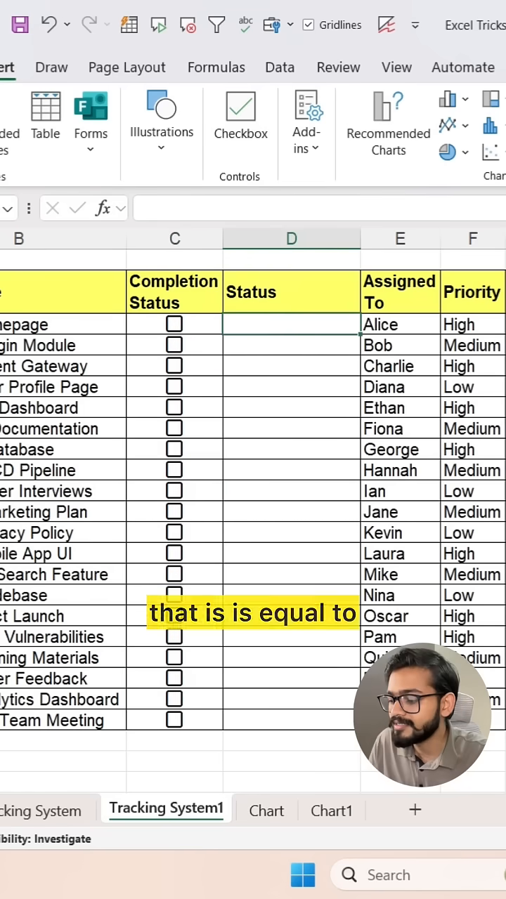
Enter =IF(C3=TRUE,"Completed","Not Completed") in D3 and fill it down to D22.
{"action": "type", "text": "=if("}
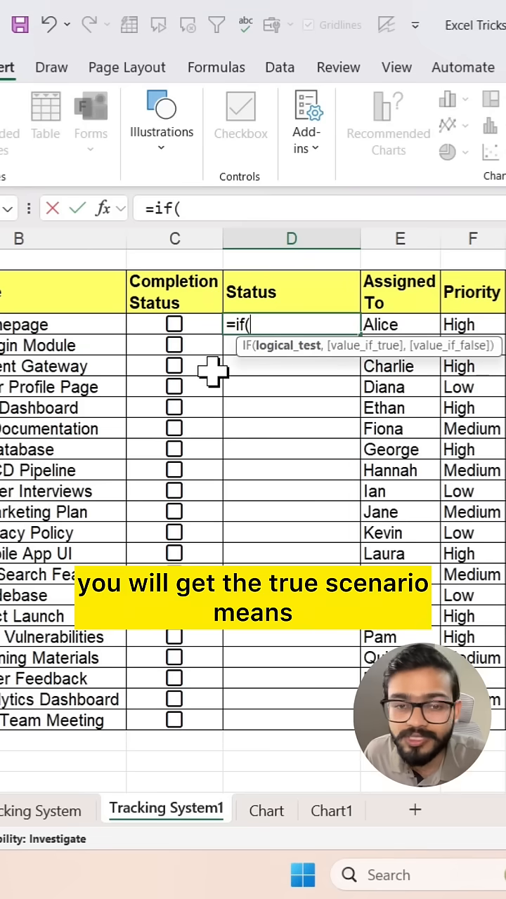
{"action": "left_click", "coordinate": [175, 324]}
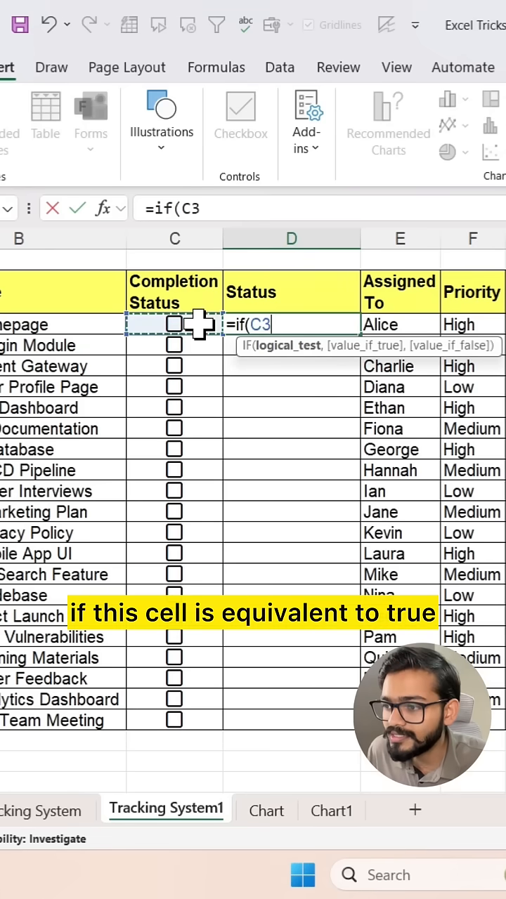
{"action": "type", "text": "="}
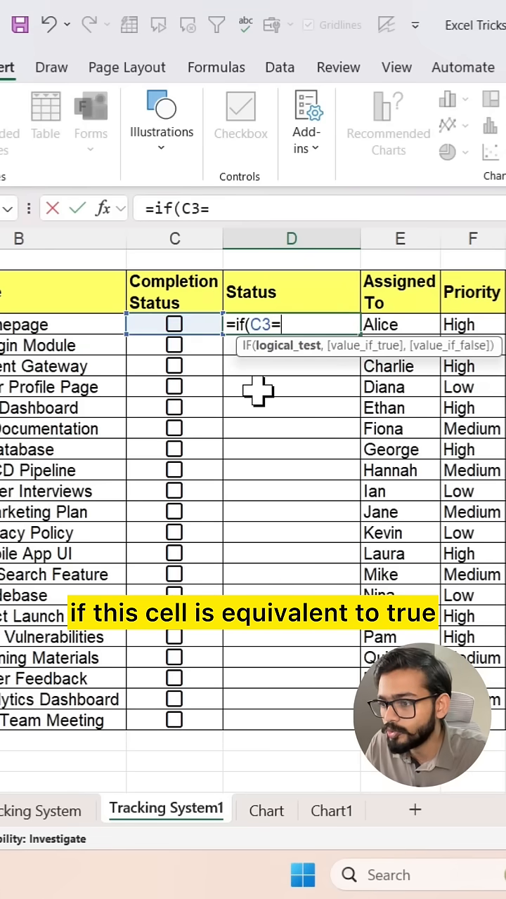
{"action": "type", "text": "true"}
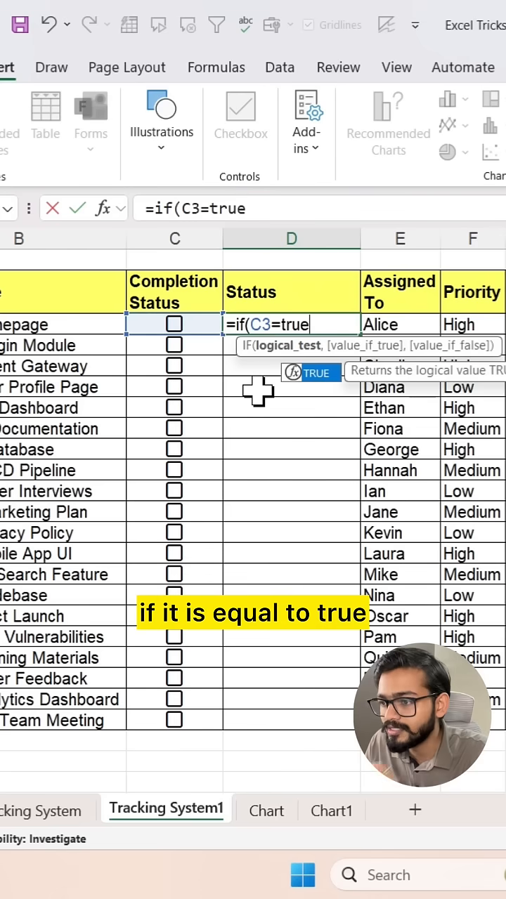
{"action": "type", "text": ",\""}
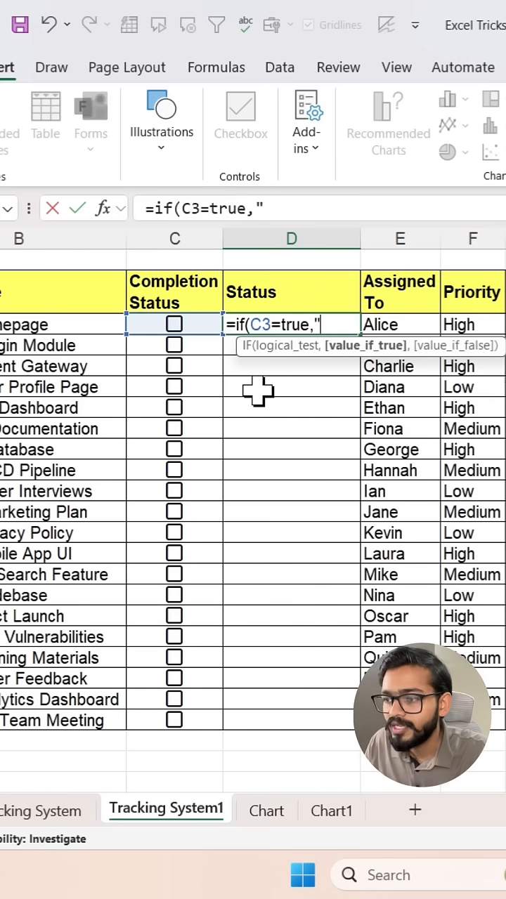
{"action": "type", "text": "Completed"}
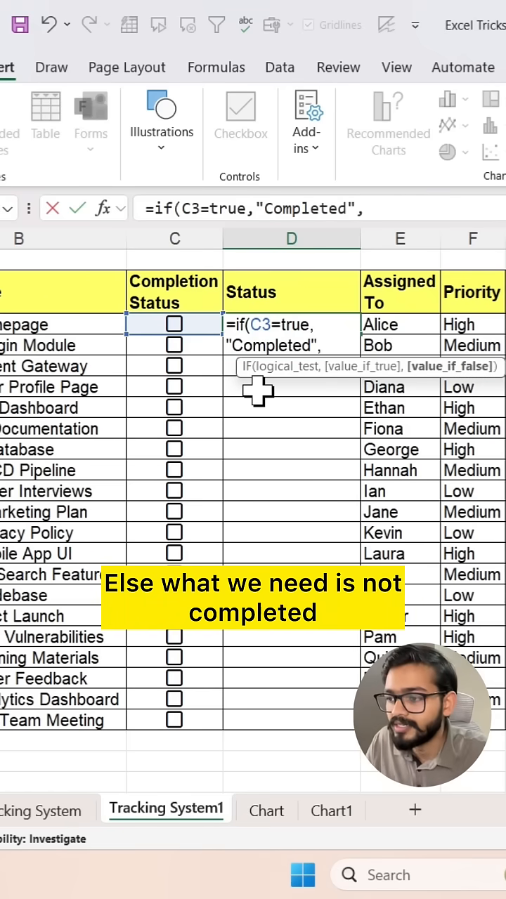
{"action": "type", "text": ",\"n"}
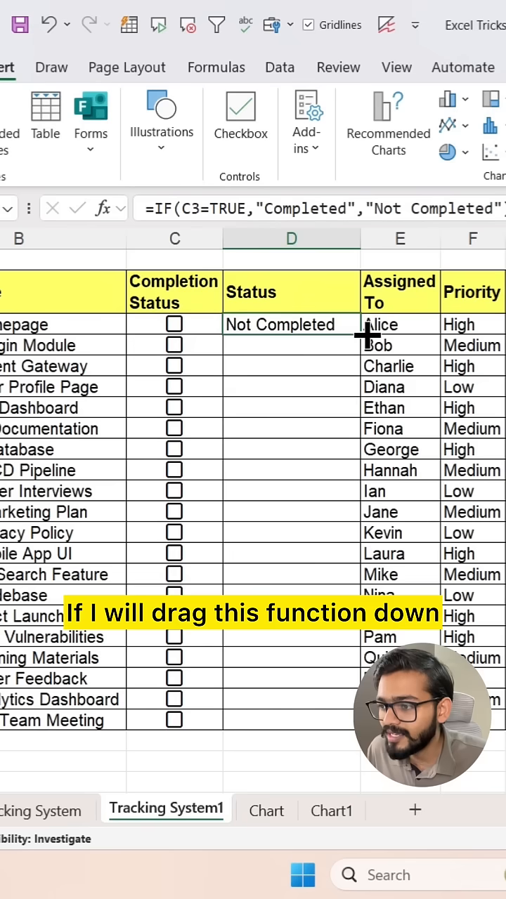
{"action": "left_click_drag", "start_coordinate": [291, 324], "coordinate": [291, 720]}
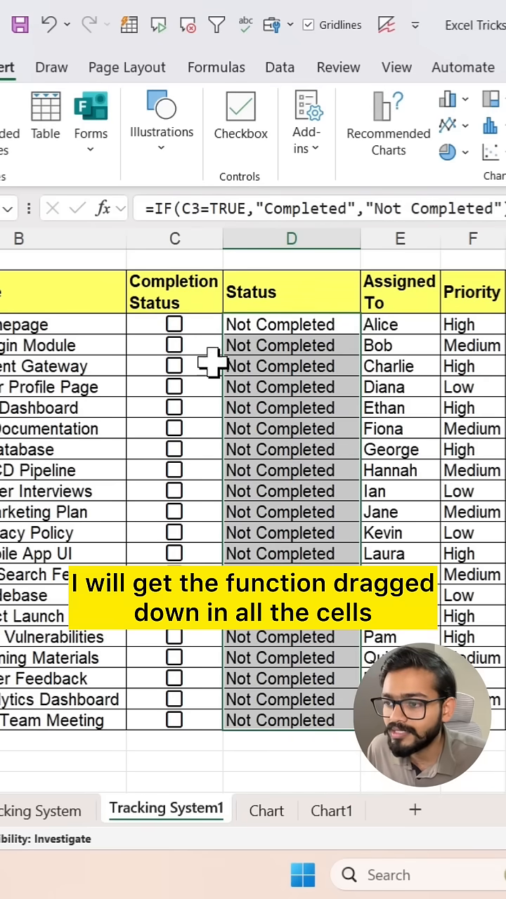
Tick the Completion Status checkboxes in C3, C5, C7 and C9.
{"action": "left_click", "coordinate": [174, 323]}
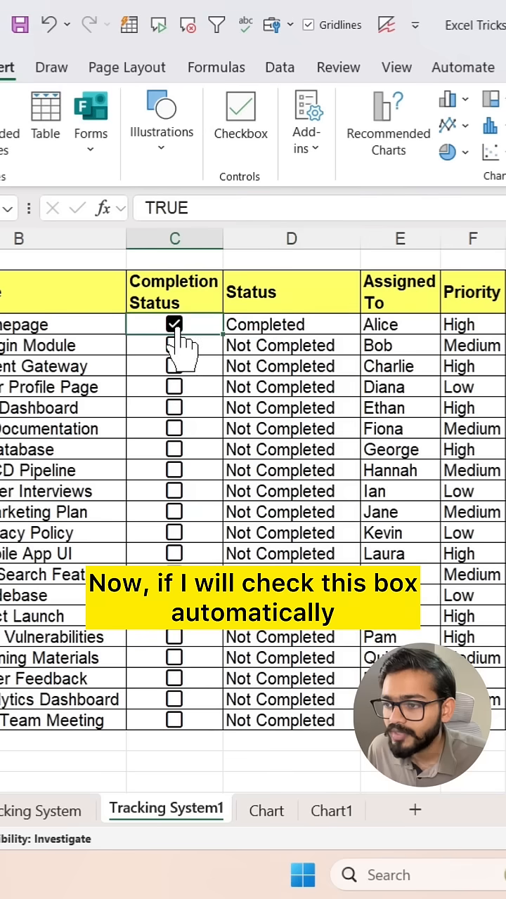
{"action": "left_click", "coordinate": [174, 366]}
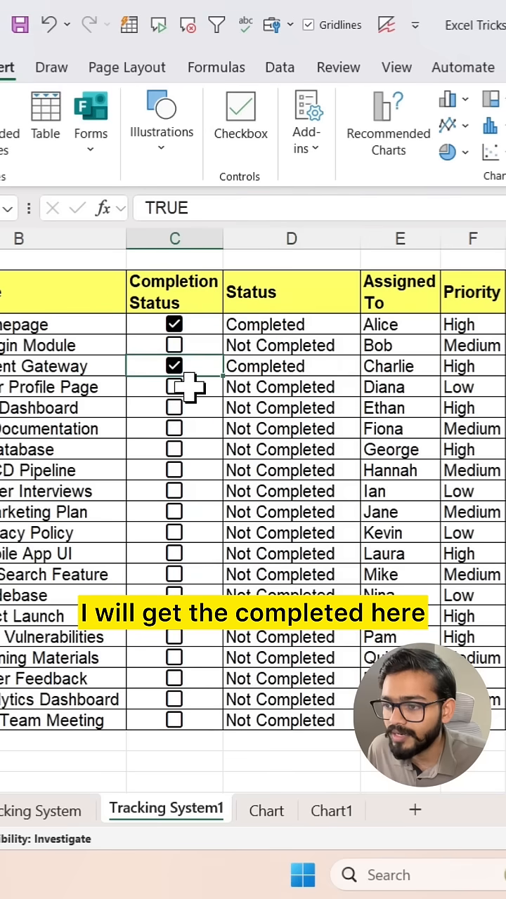
{"action": "left_click", "coordinate": [174, 407]}
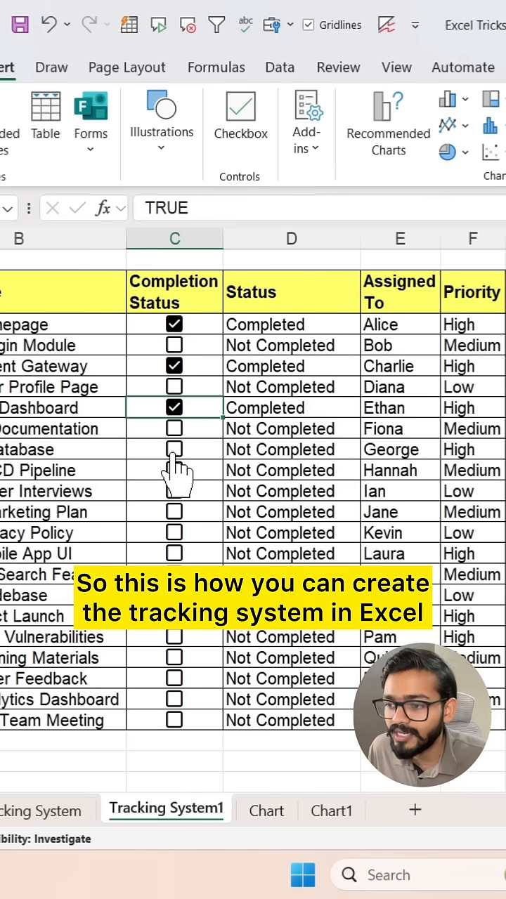
{"action": "left_click", "coordinate": [174, 449]}
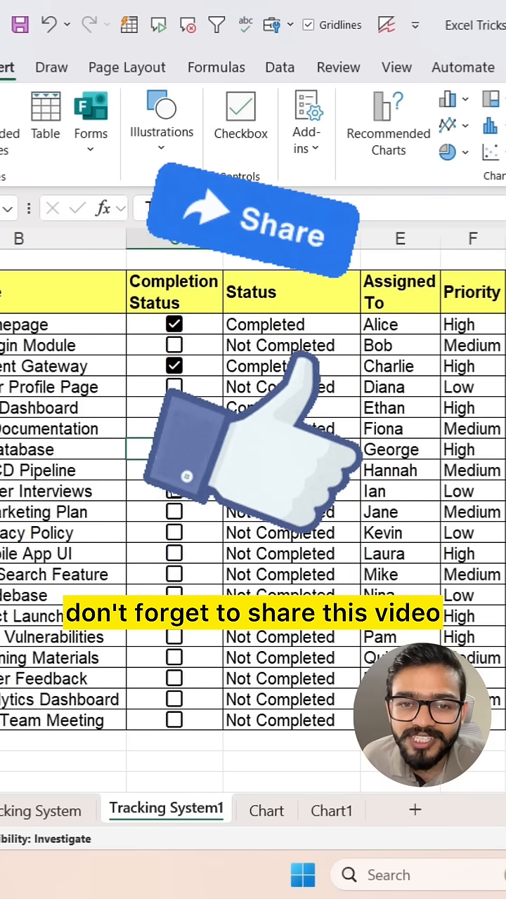
{"action": "left_click", "coordinate": [173, 450]}
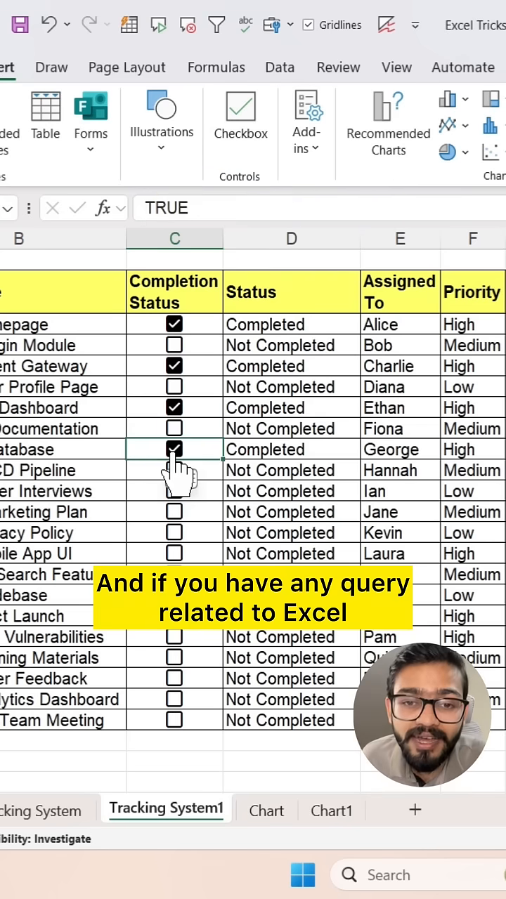